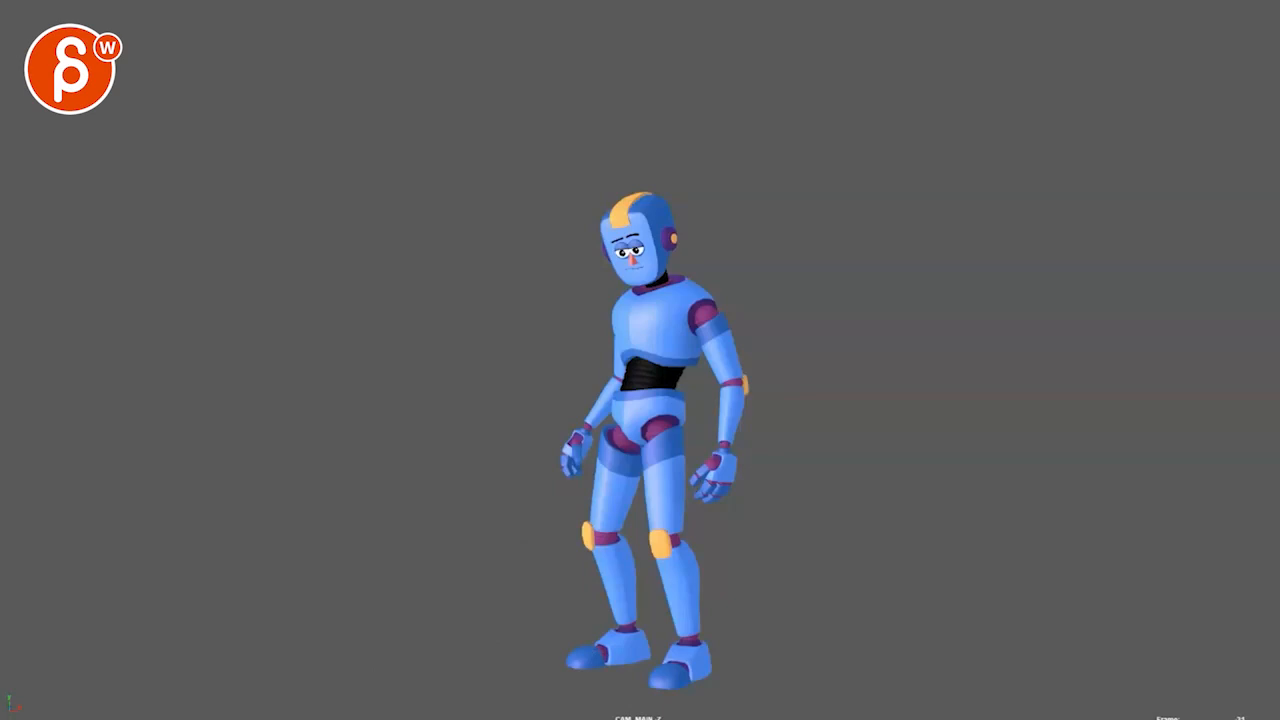
pyautogui.moveTo(428, 612)
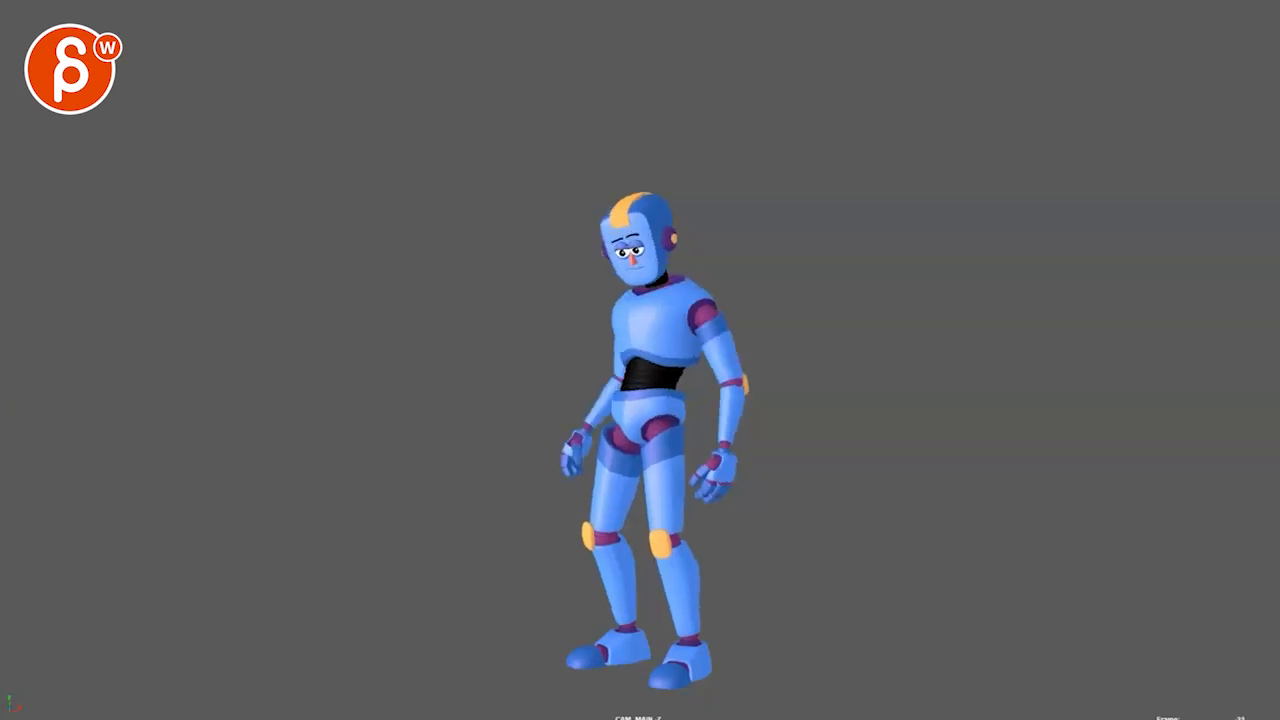
pyautogui.moveTo(552, 292)
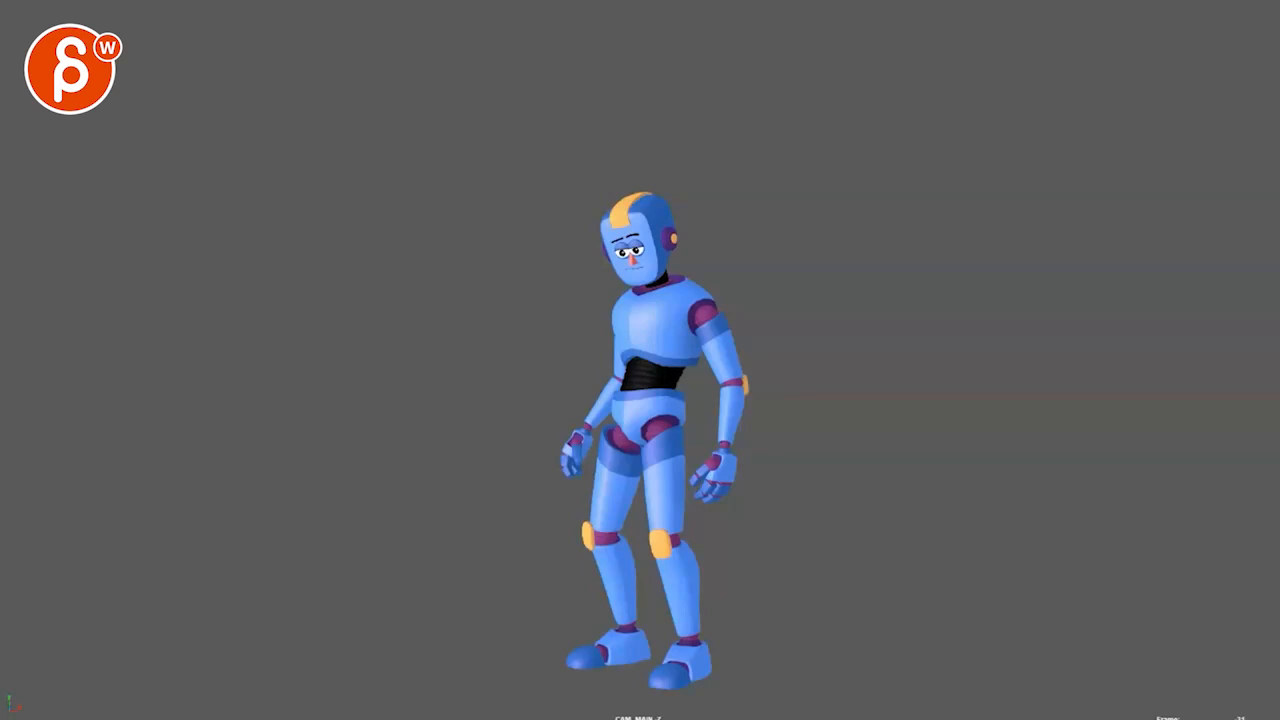
pyautogui.moveTo(498, 310)
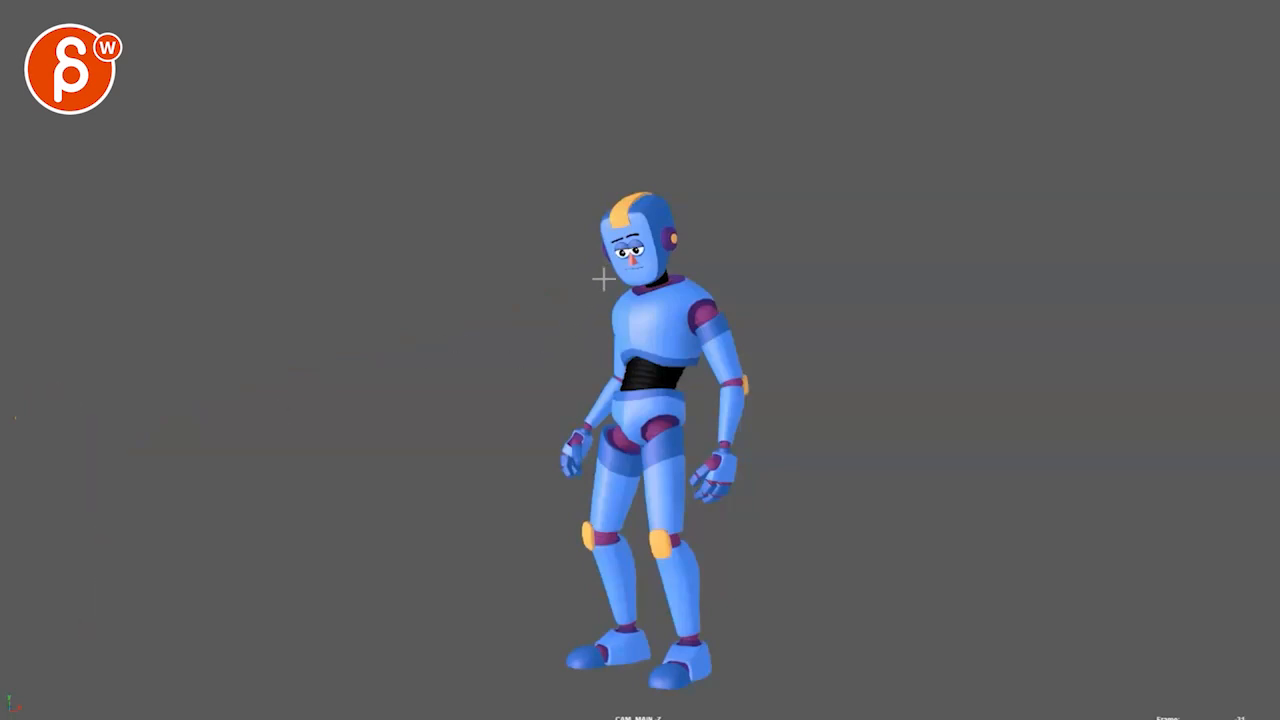
pyautogui.moveTo(60, 508)
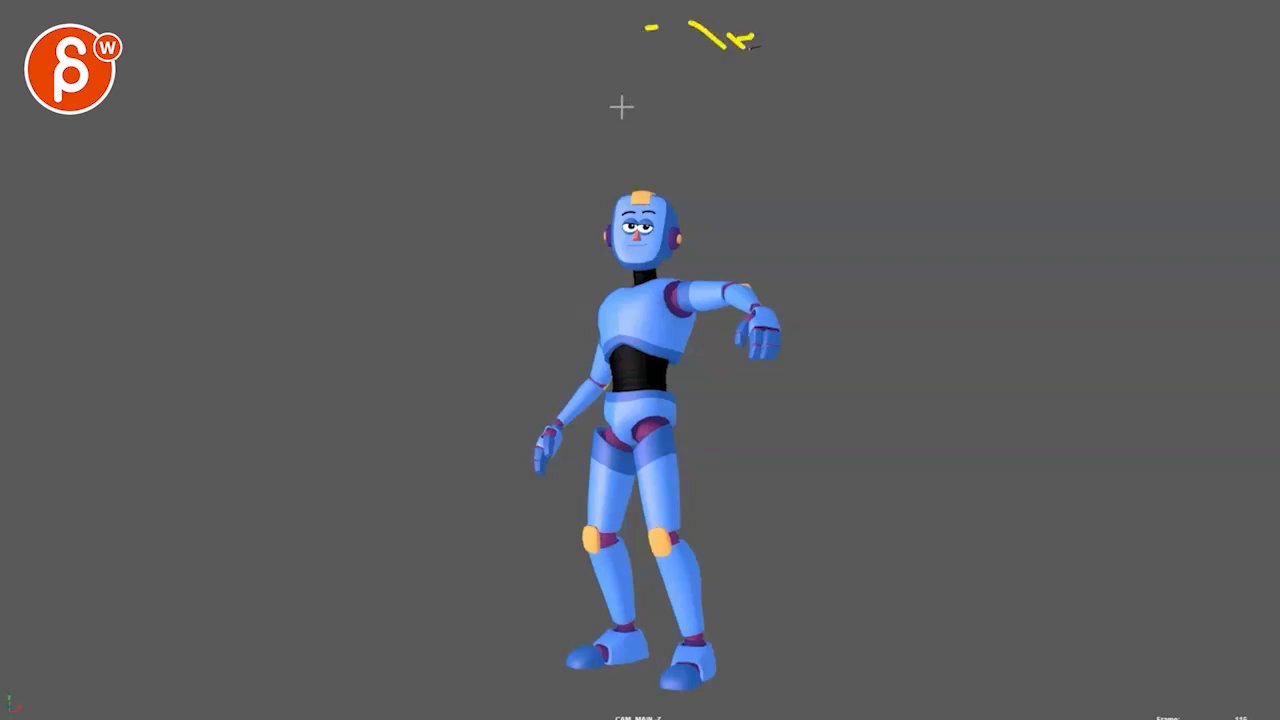
pyautogui.moveTo(656, 72)
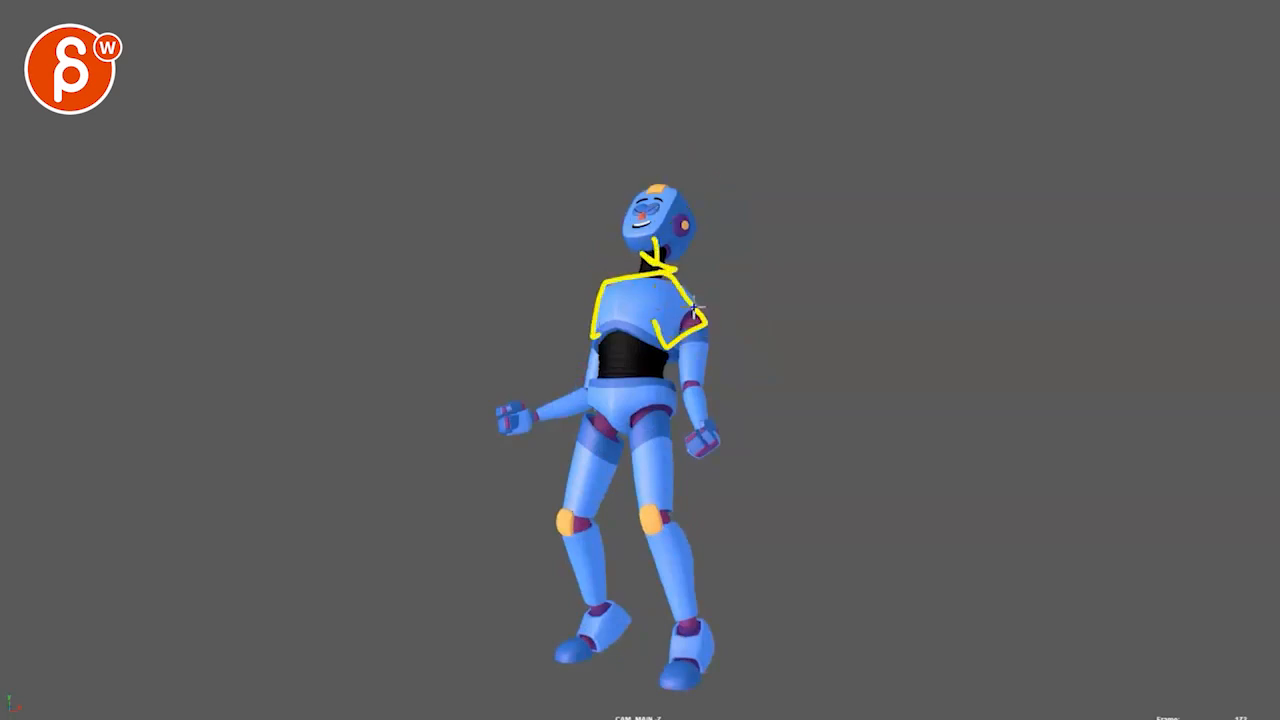
# - Draw a yellow annotation stroke over the blue robot's neck and shoulders
pyautogui.moveTo(696, 310); pyautogui.dragTo(724, 450)
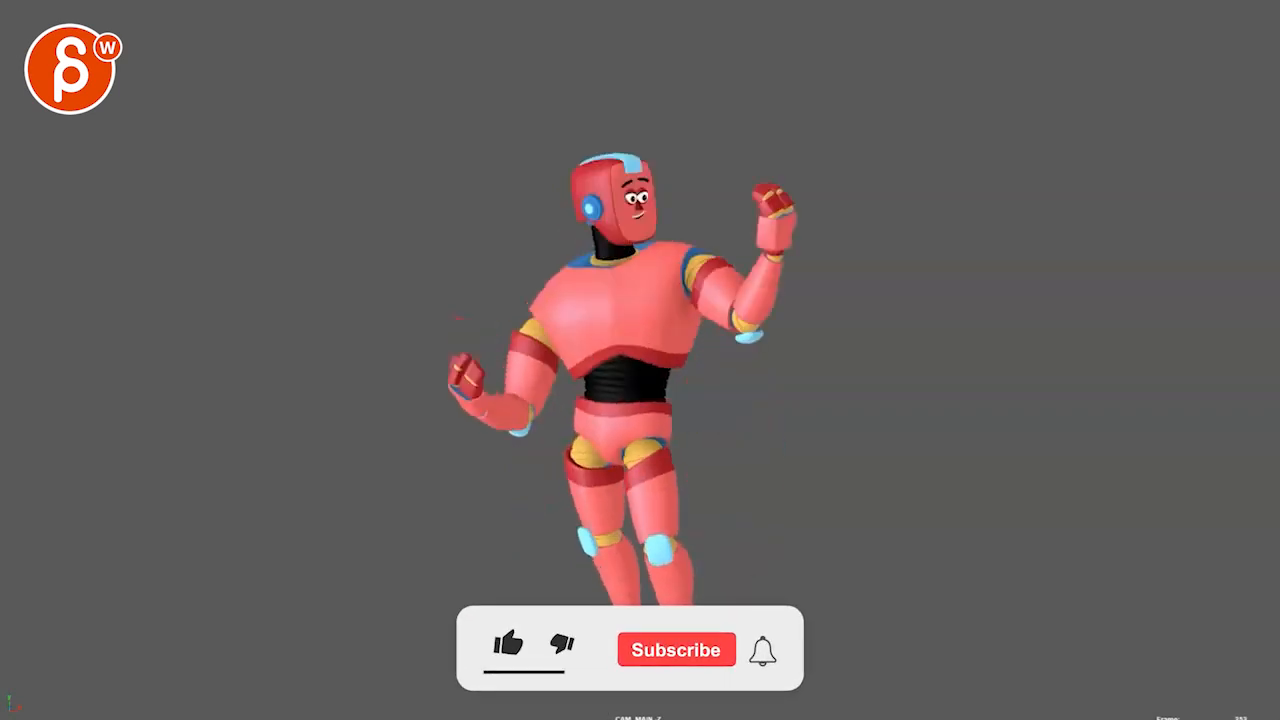
# - Scrub the Time Slider forward to the red robot's open-palm pose with the glowing symbol
pyautogui.click(508, 644)
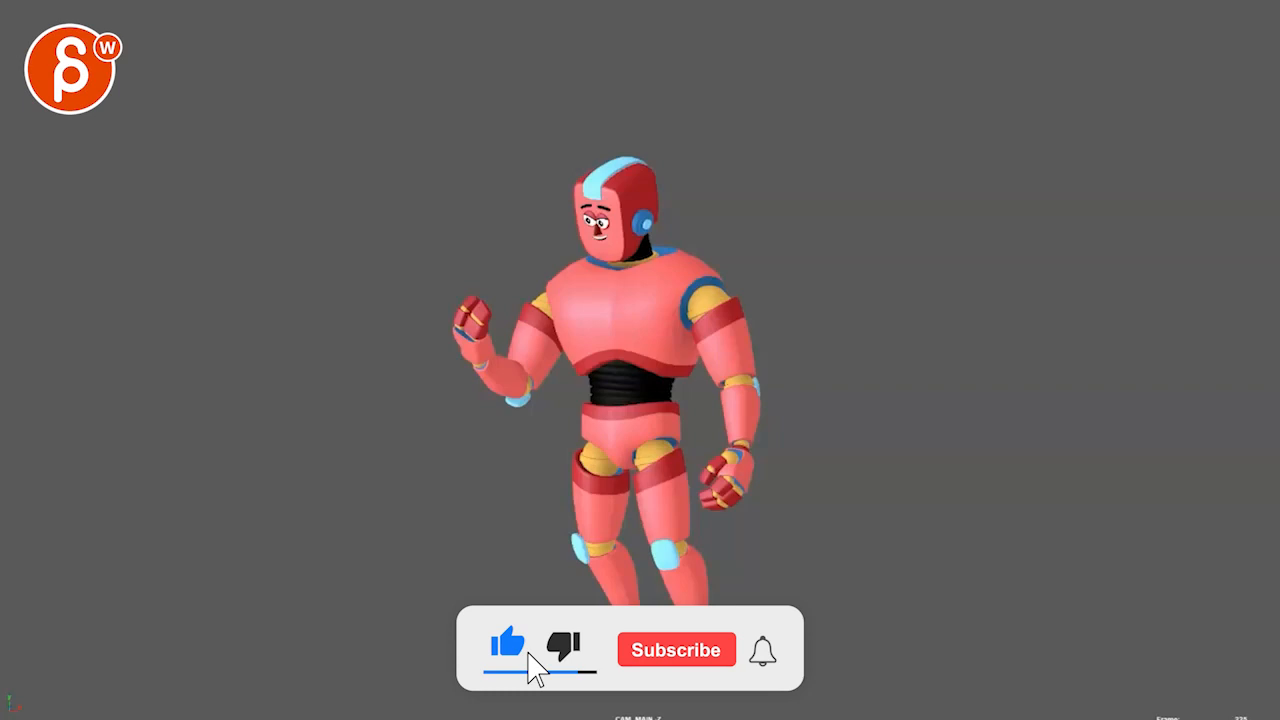
pyautogui.click(676, 648)
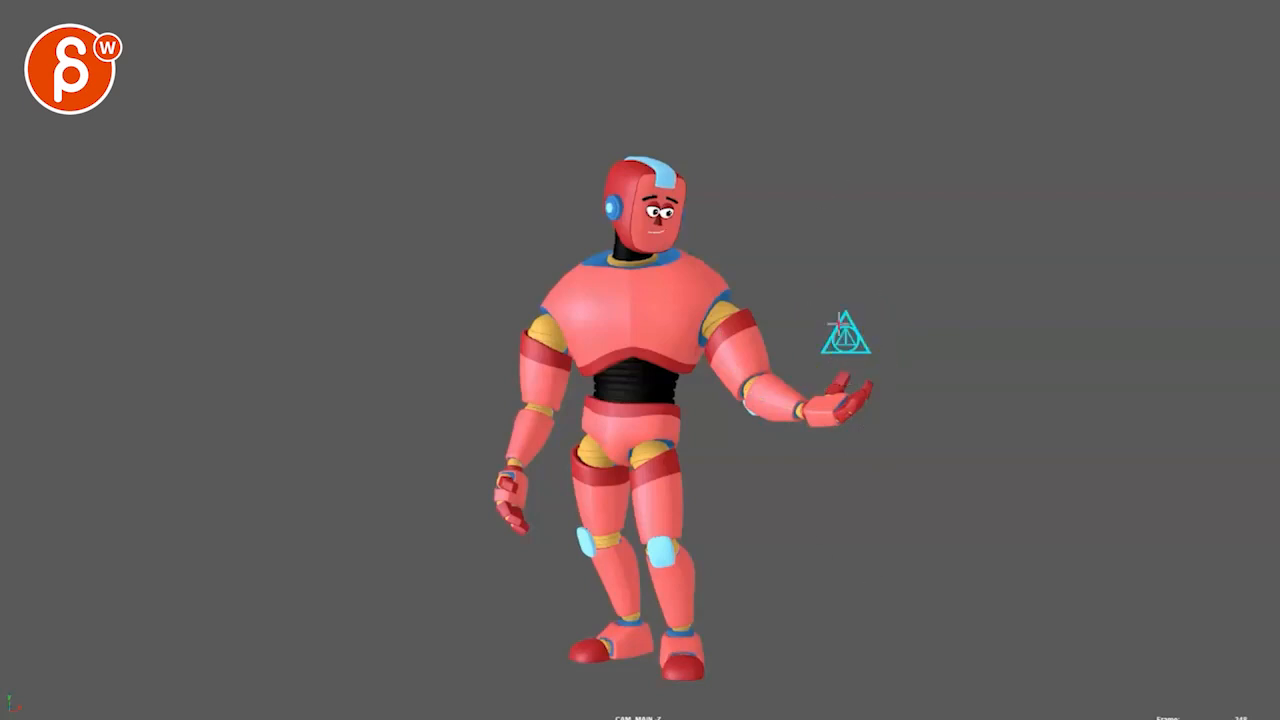
# - Continue playback to the red robot's backward-arching jump pose
pyautogui.click(840, 330)
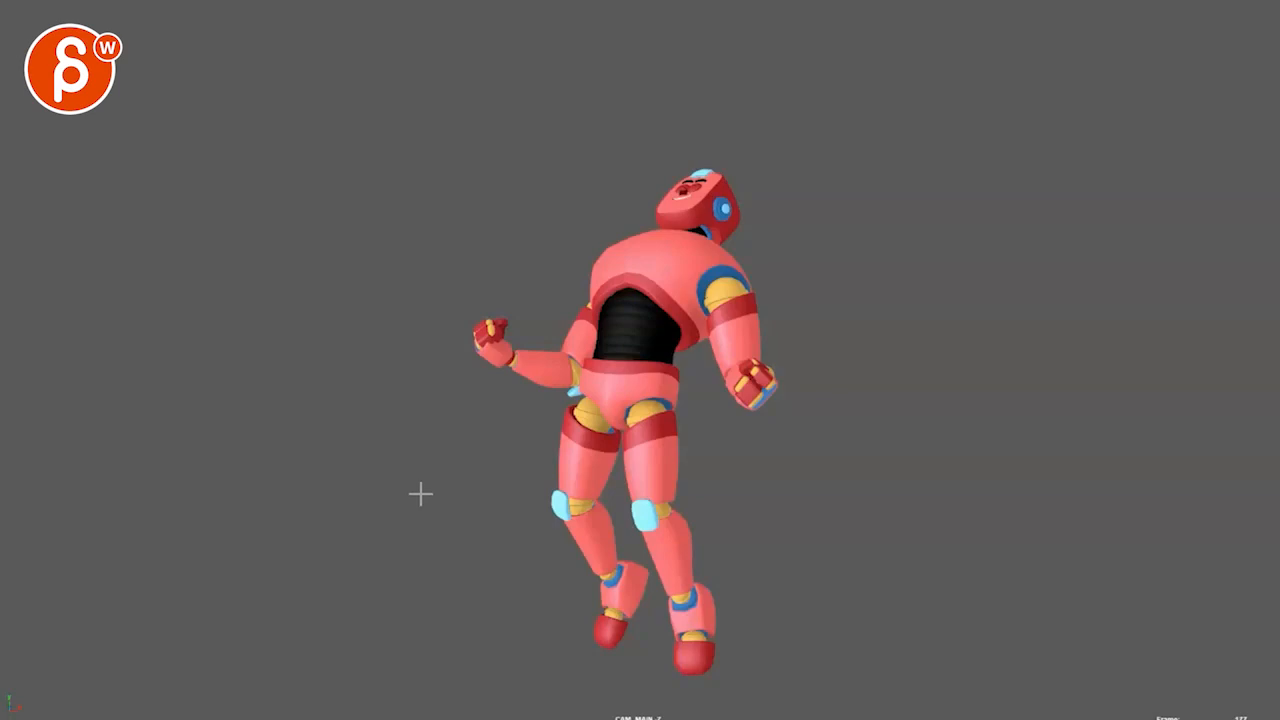
pyautogui.moveTo(428, 504)
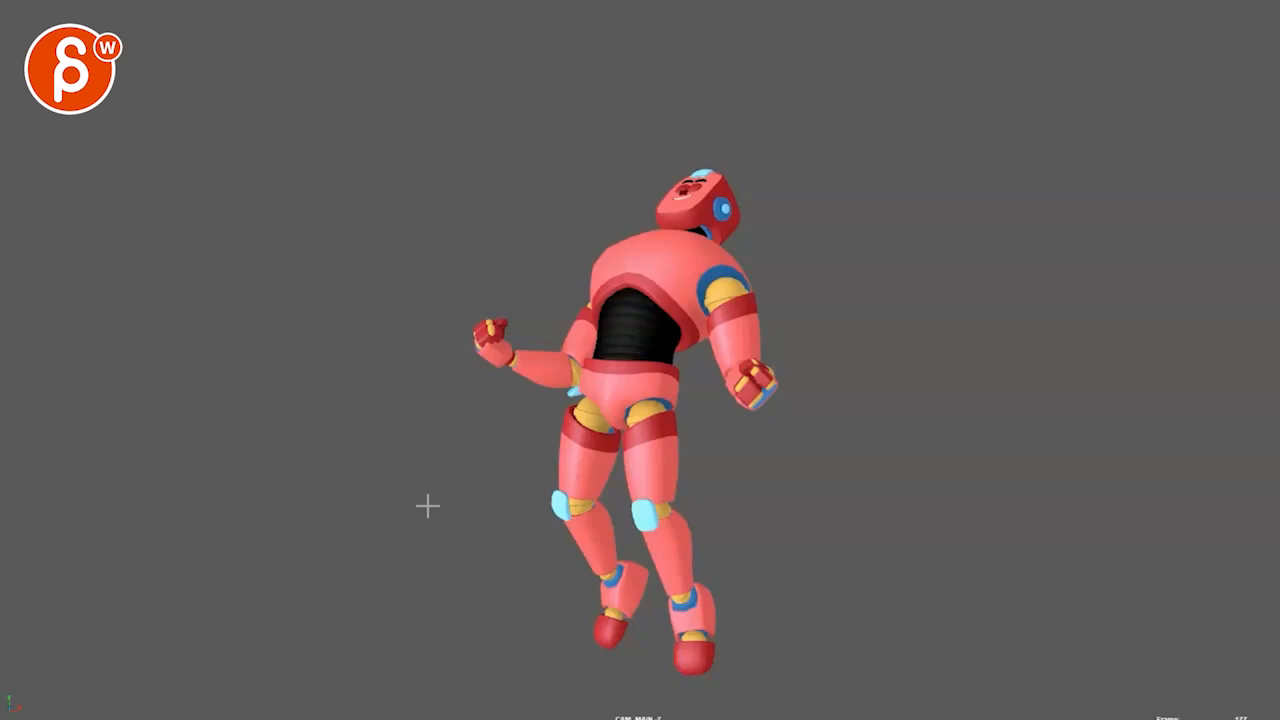